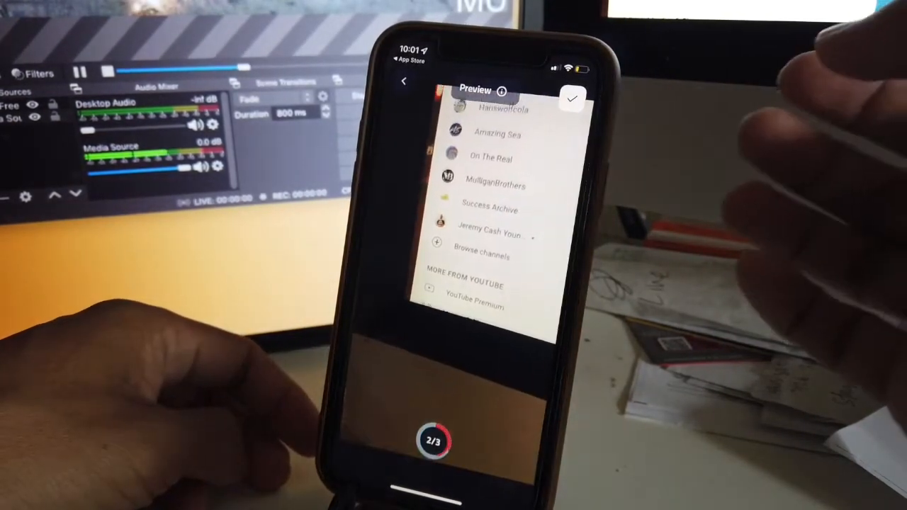
scroll(down, 3)
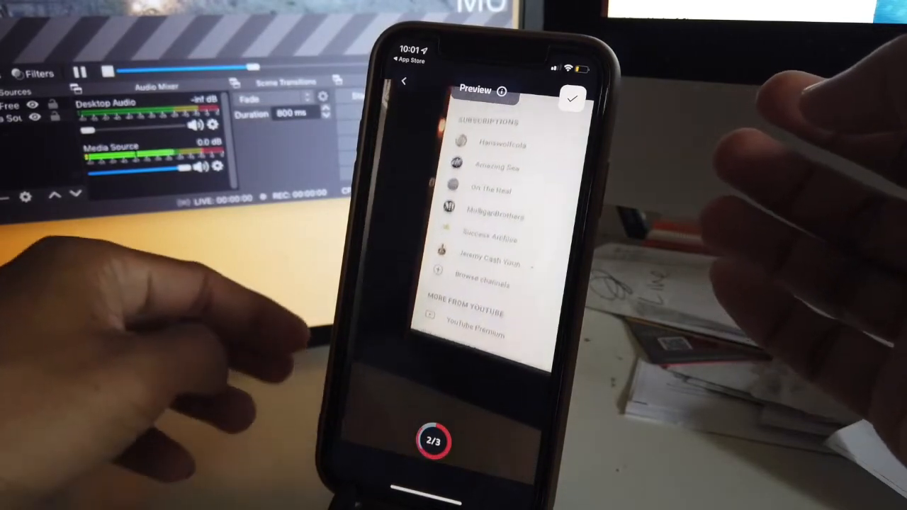